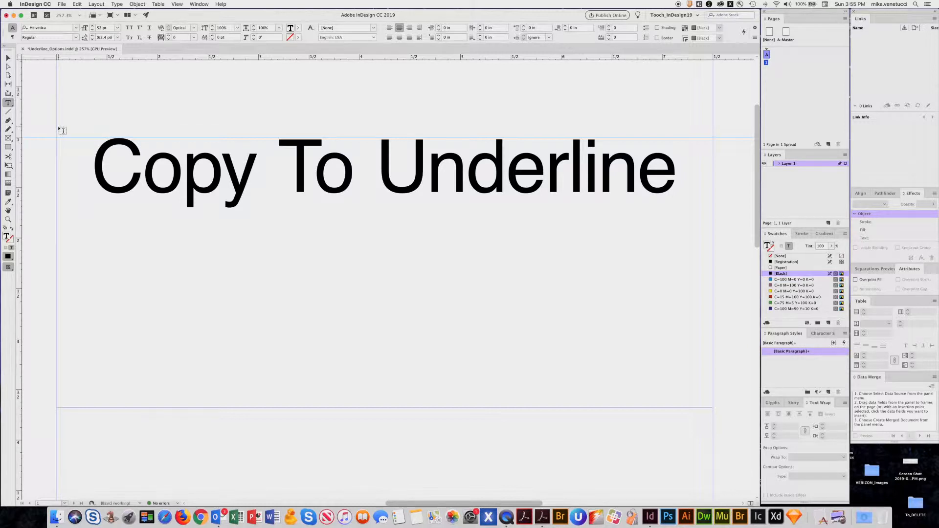
- Select all the 'Copy To Underline' headline text with the Type tool
{"action": "left_click", "coordinate": [90, 167]}
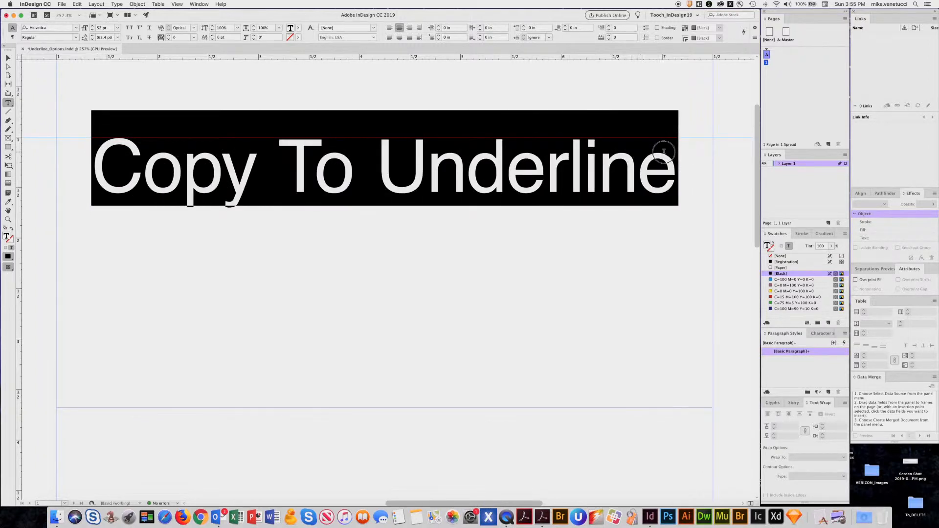
{"action": "mouse_move", "coordinate": [460, 160]}
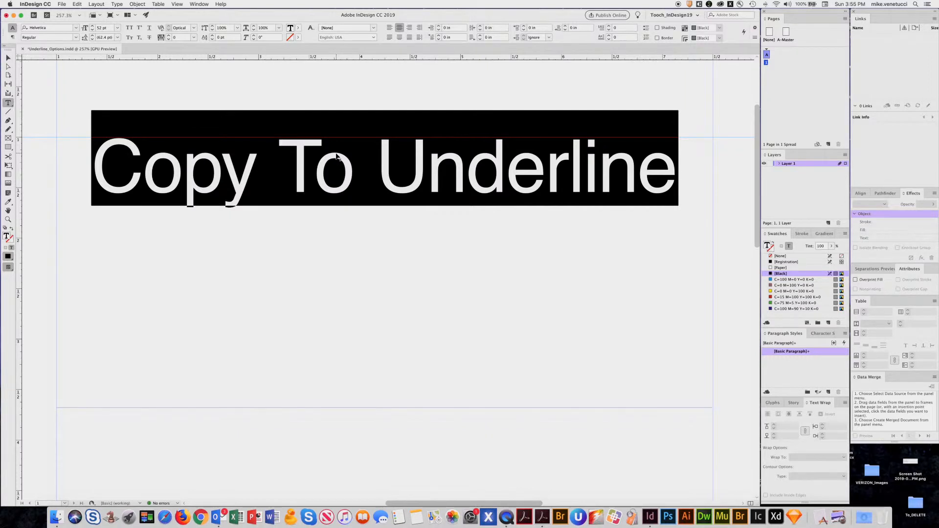
- Toggle underlining with Cmd+Shift+U and the Underline button to reach the underline settings menu
{"action": "key", "text": "cmd+shift+u"}
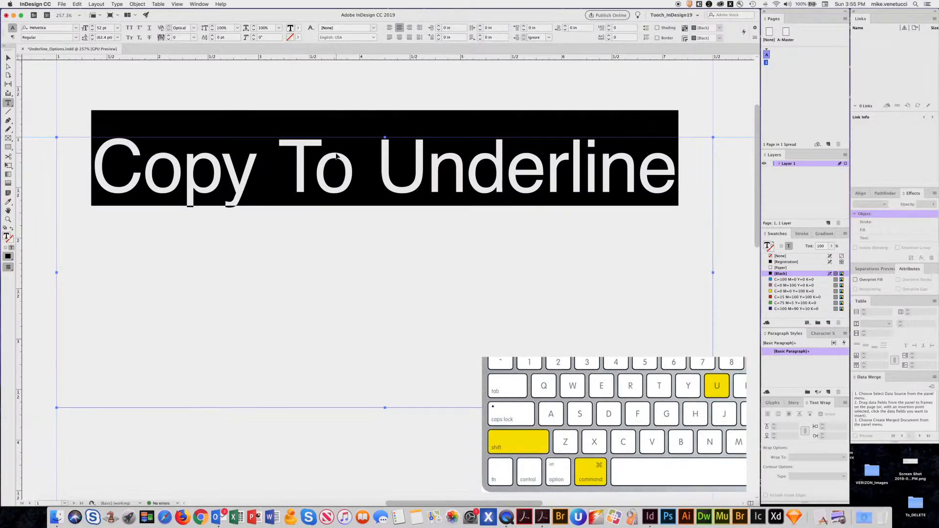
{"action": "key", "text": "cmd+shift+u"}
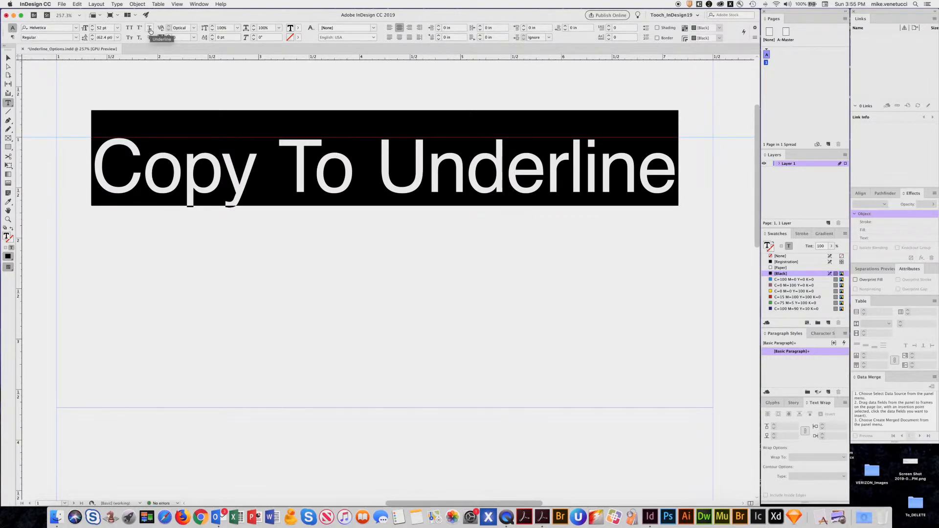
{"action": "left_click", "coordinate": [149, 28]}
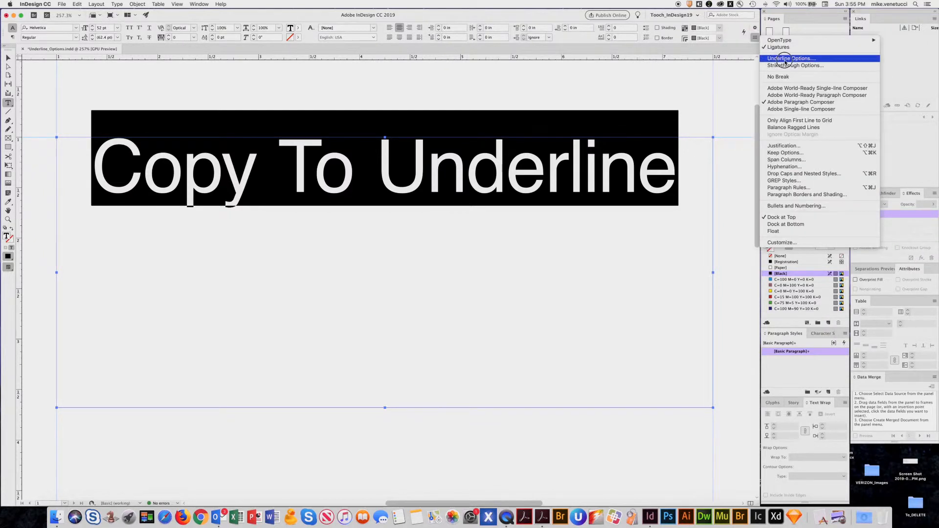
- Open Underline Options and switch Underline On for the headline
{"action": "left_click", "coordinate": [789, 58]}
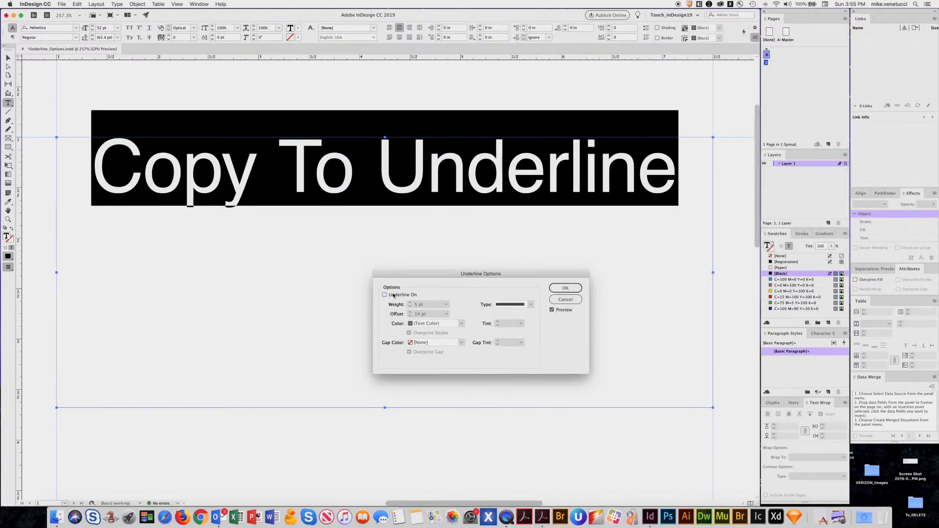
{"action": "left_click", "coordinate": [384, 294]}
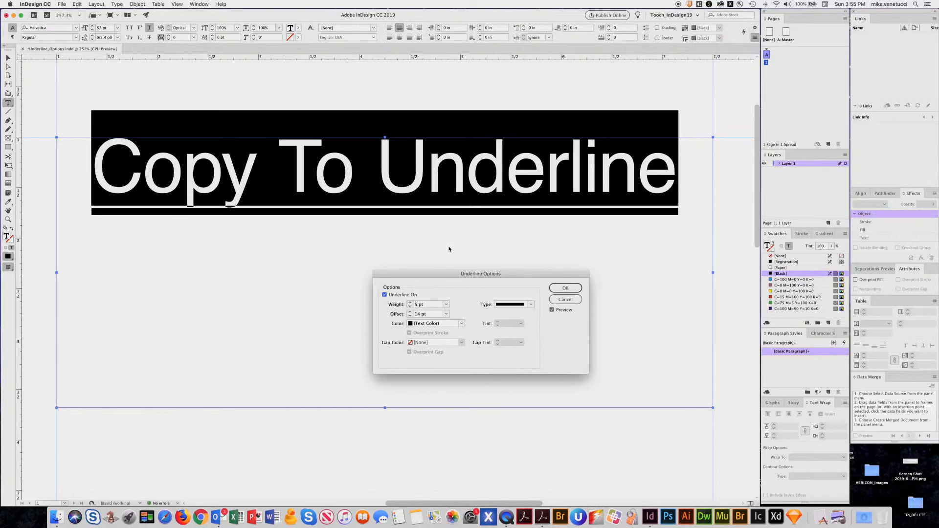
{"action": "mouse_move", "coordinate": [470, 281]}
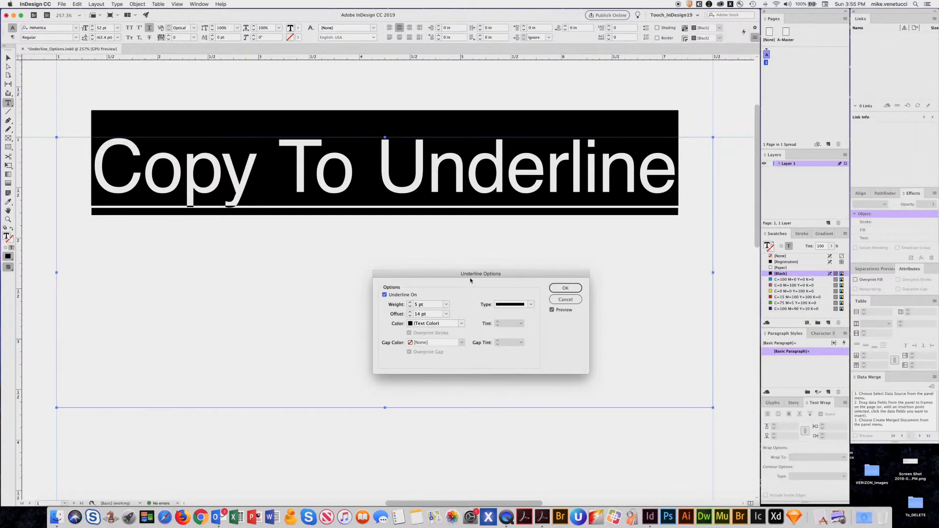
{"action": "mouse_move", "coordinate": [469, 282]}
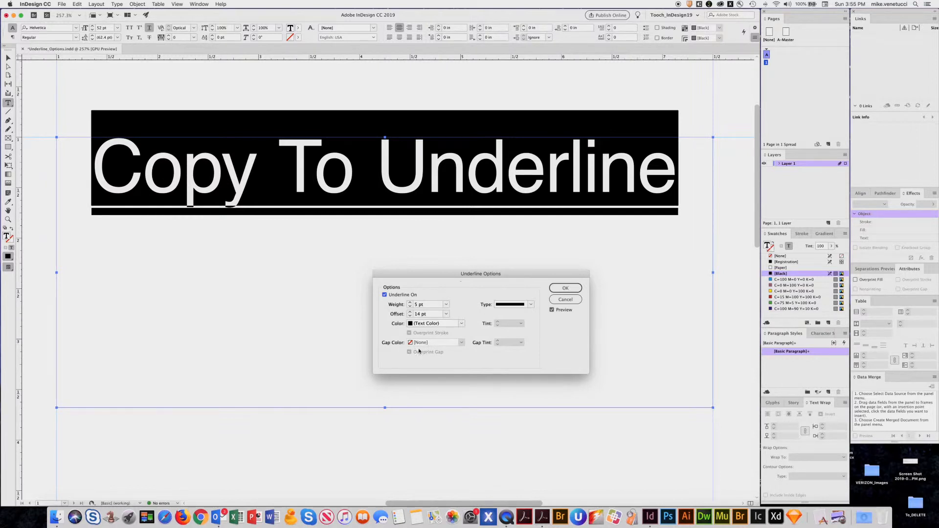
{"action": "mouse_move", "coordinate": [443, 328]}
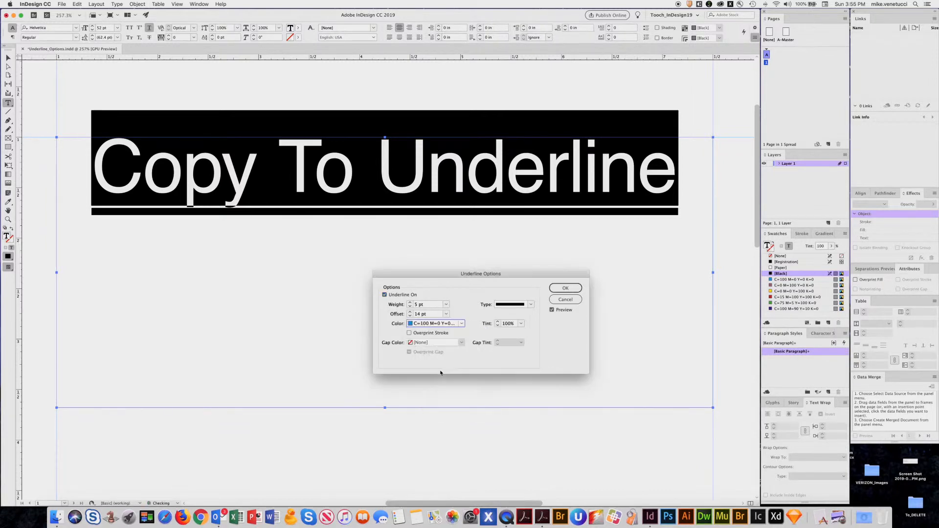
- Give the underline cyan colour, a 16 pt offset and a 6 pt weight
{"action": "left_click", "coordinate": [436, 323]}
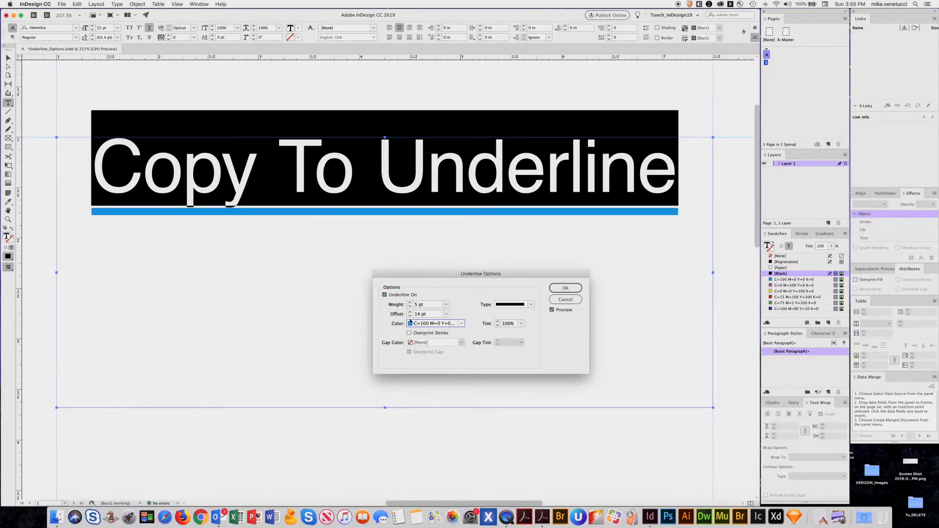
{"action": "left_click", "coordinate": [409, 312]}
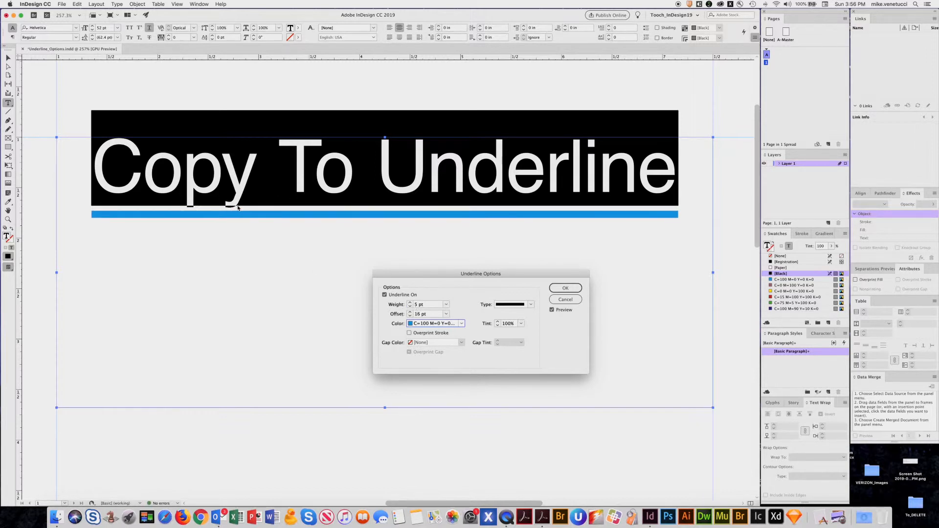
{"action": "mouse_move", "coordinate": [301, 227]}
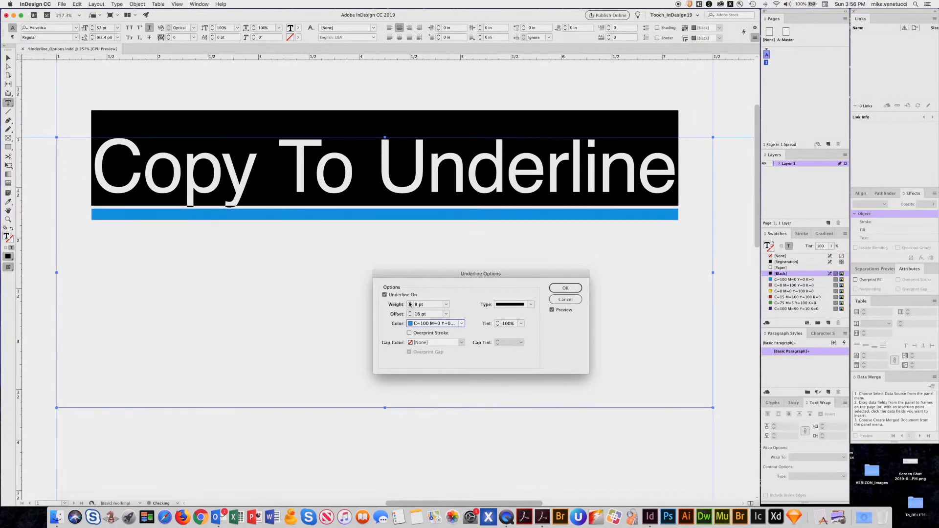
{"action": "left_click", "coordinate": [410, 306]}
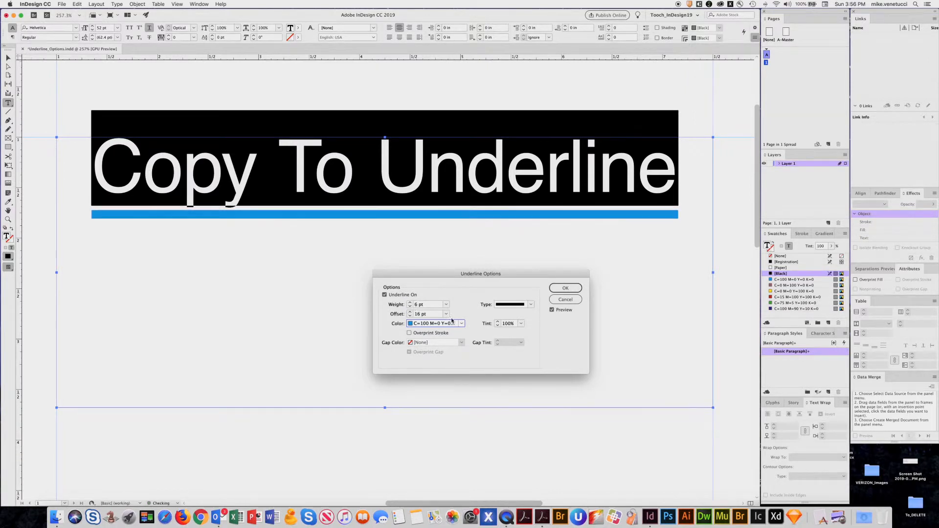
- Make the underline dashed with magenta (C=0 M=100 Y=0 K=0) gap colour
{"action": "left_click", "coordinate": [529, 304]}
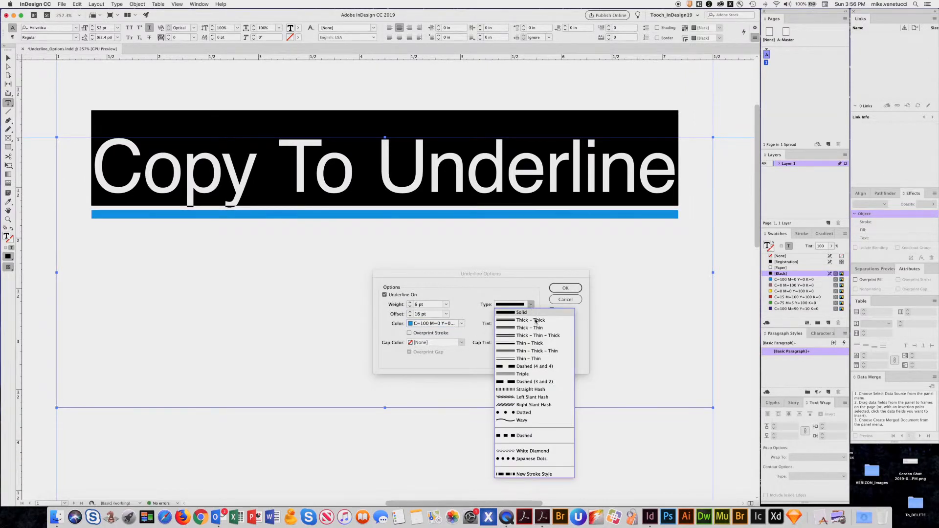
{"action": "left_click", "coordinate": [534, 381]}
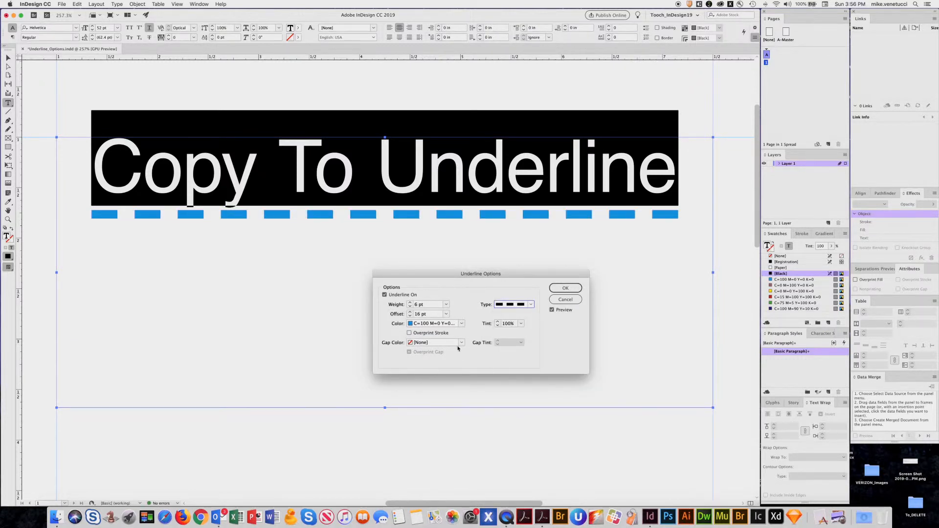
{"action": "left_click", "coordinate": [461, 342]}
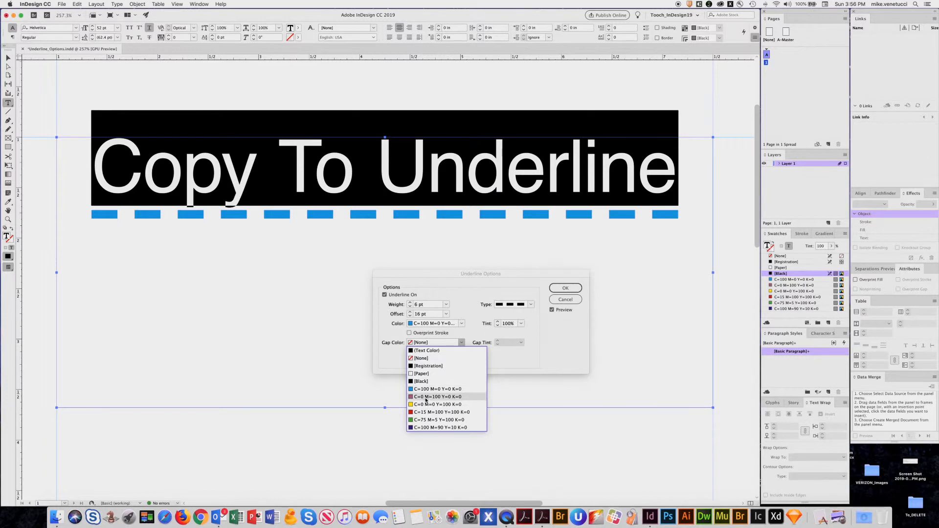
{"action": "left_click", "coordinate": [437, 397]}
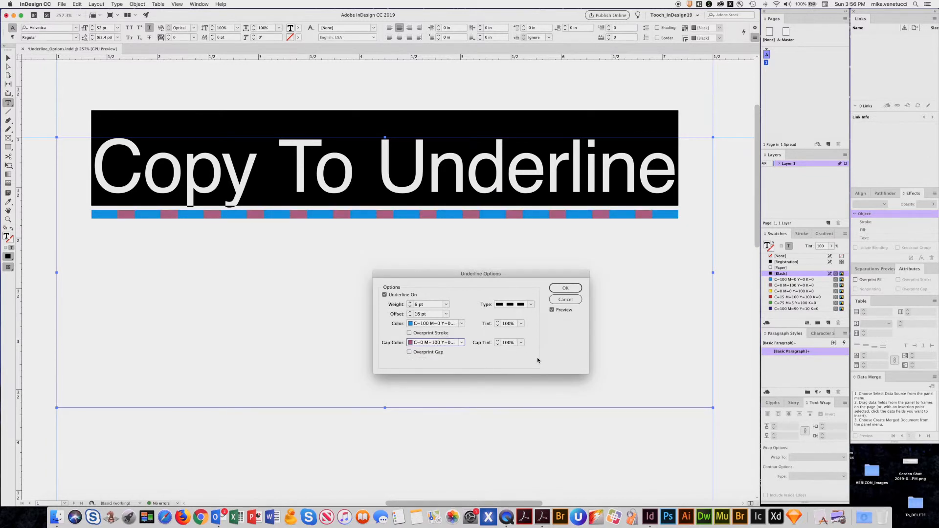
{"action": "left_click", "coordinate": [529, 304]}
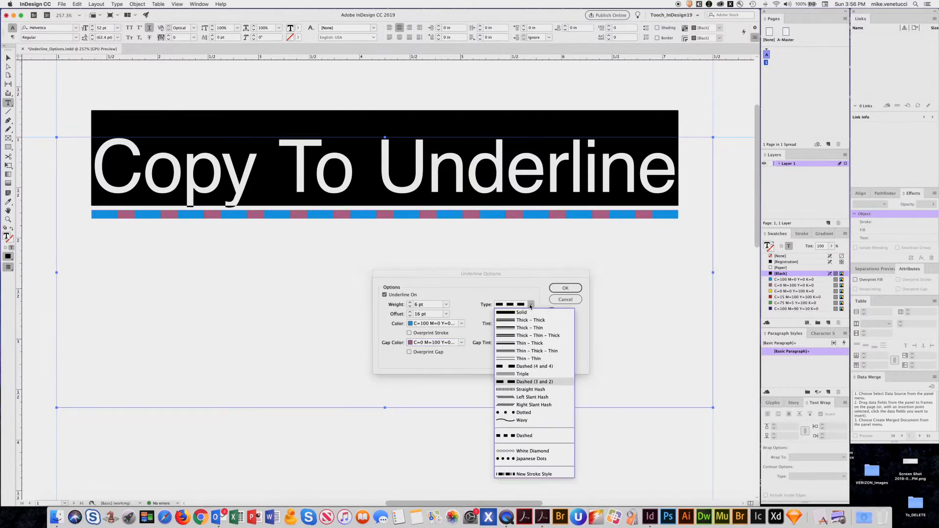
- Switch the underline back to Solid and set its colour to (Text Color)
{"action": "left_click", "coordinate": [521, 312]}
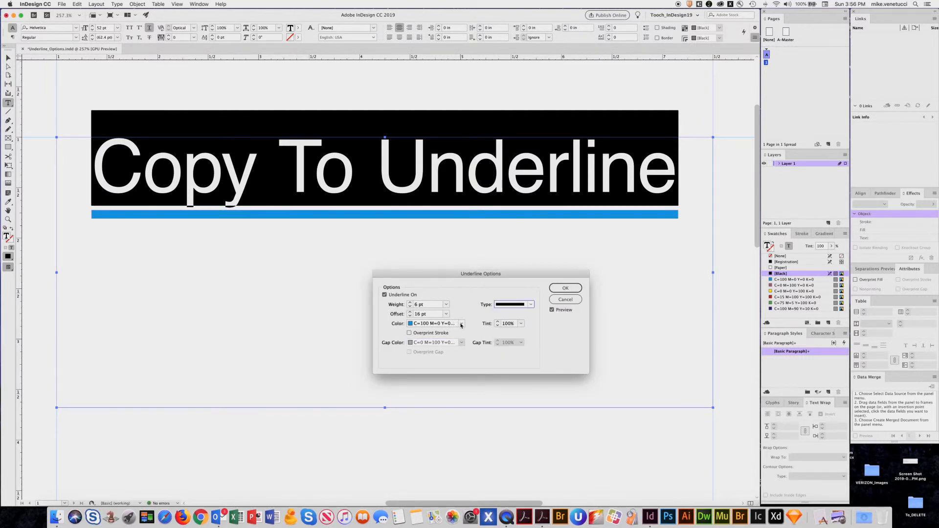
{"action": "left_click", "coordinate": [461, 323]}
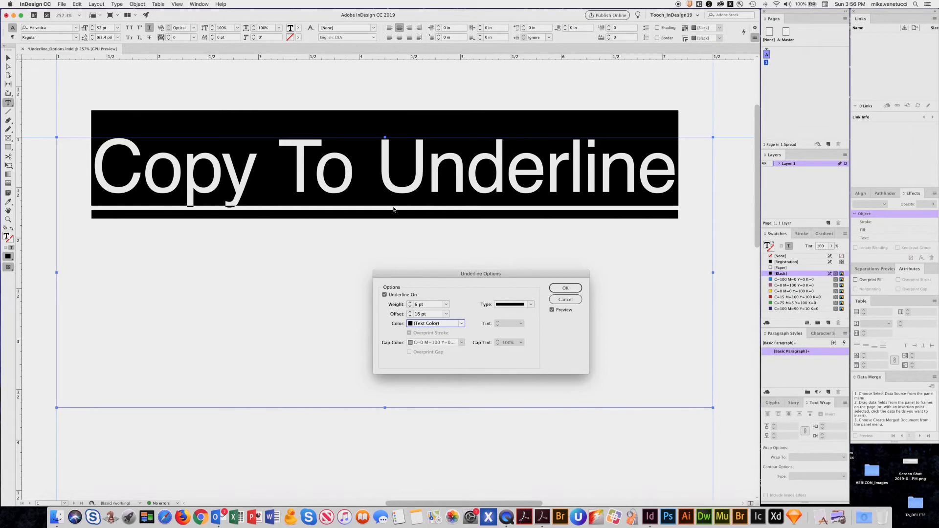
{"action": "mouse_move", "coordinate": [419, 238]}
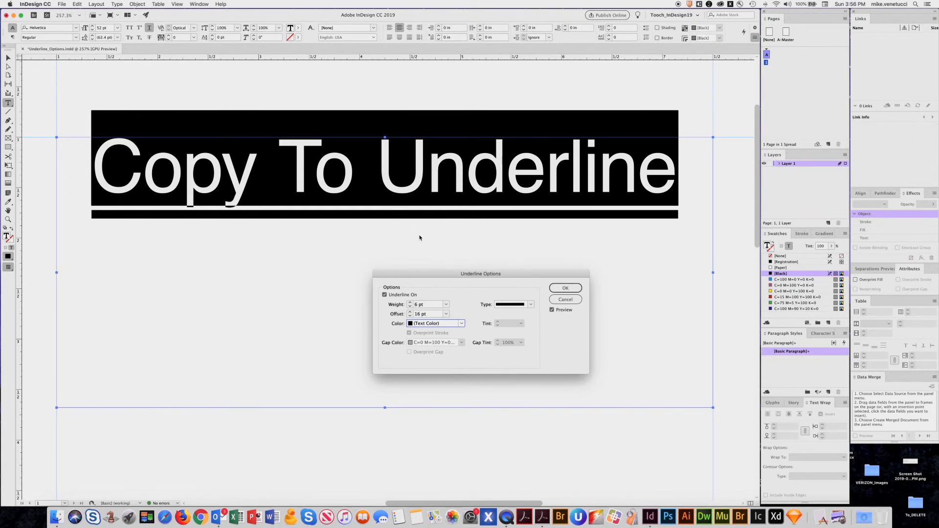